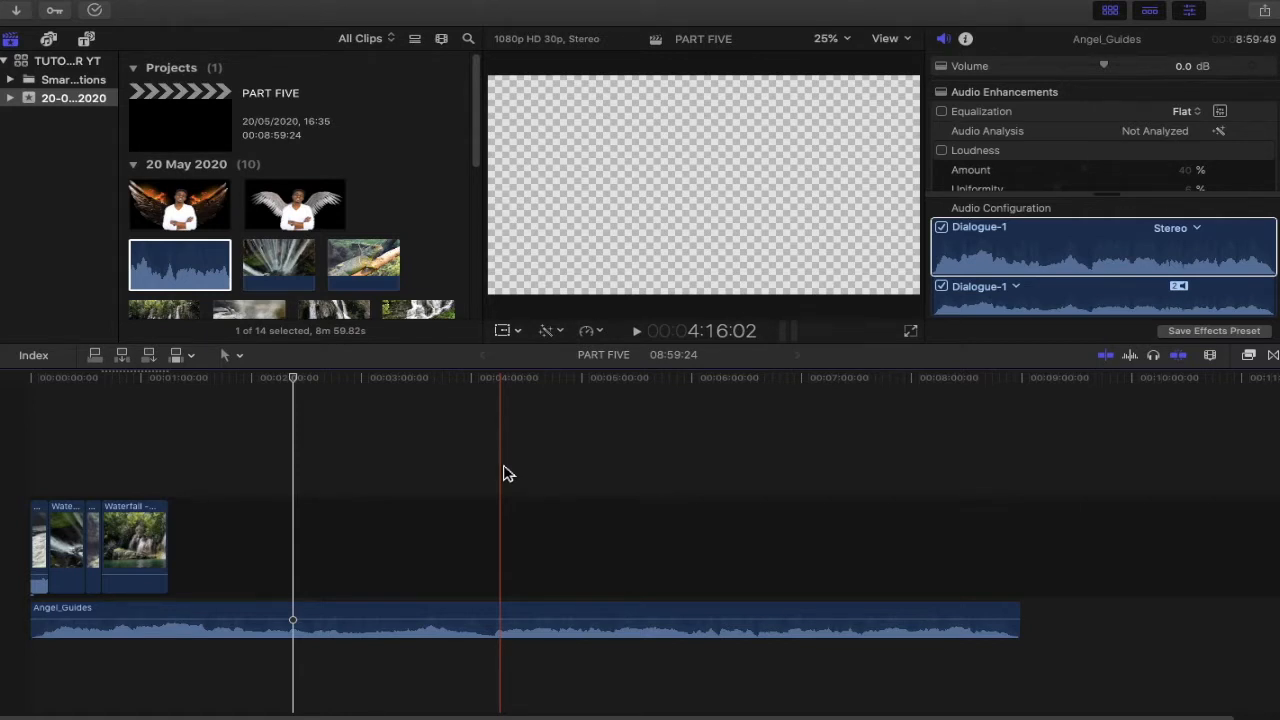
Step: Select the first Waterfall - 6996 clip in the timeline
{"action": "left_click", "coordinate": [390, 620]}
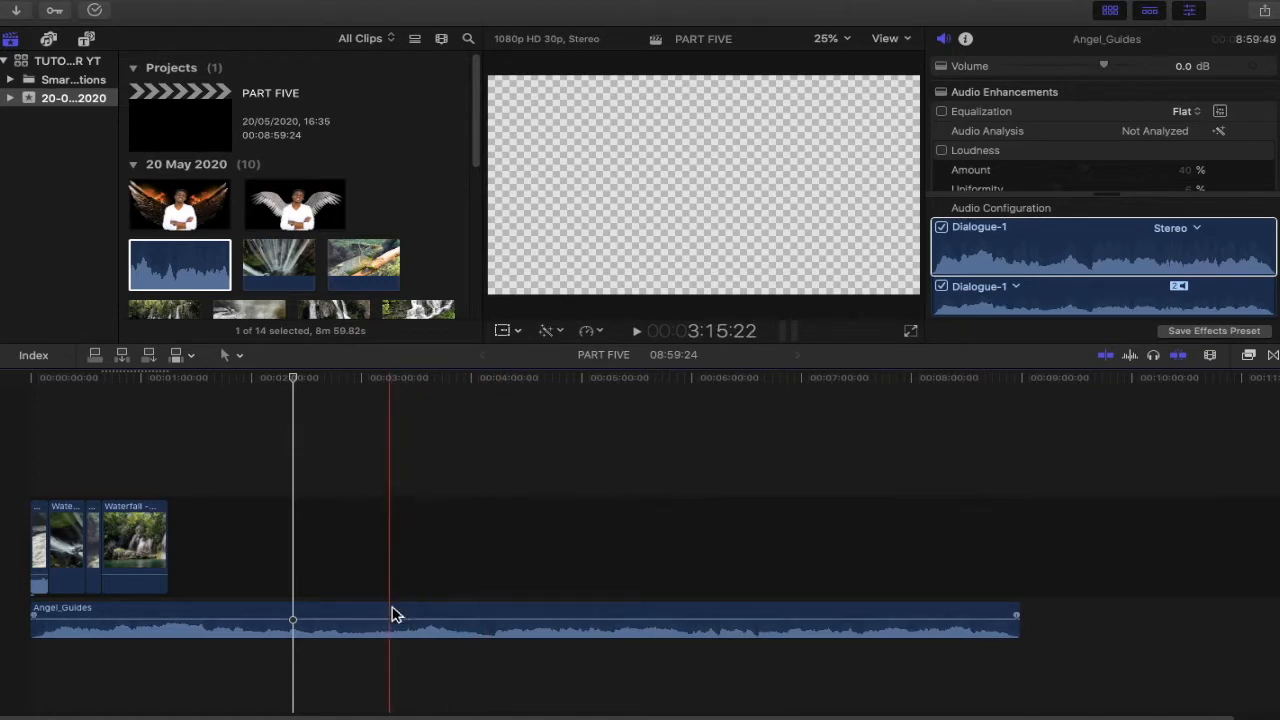
{"action": "left_click", "coordinate": [132, 544]}
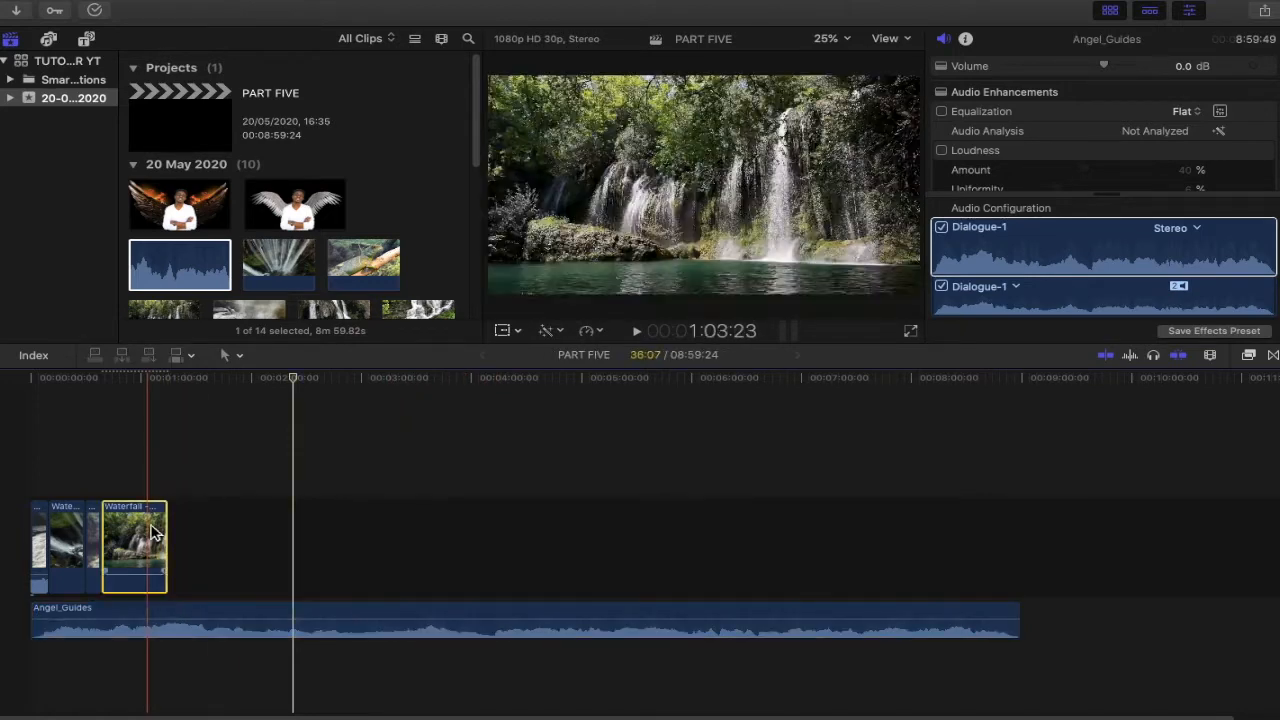
{"action": "left_click", "coordinate": [62, 544]}
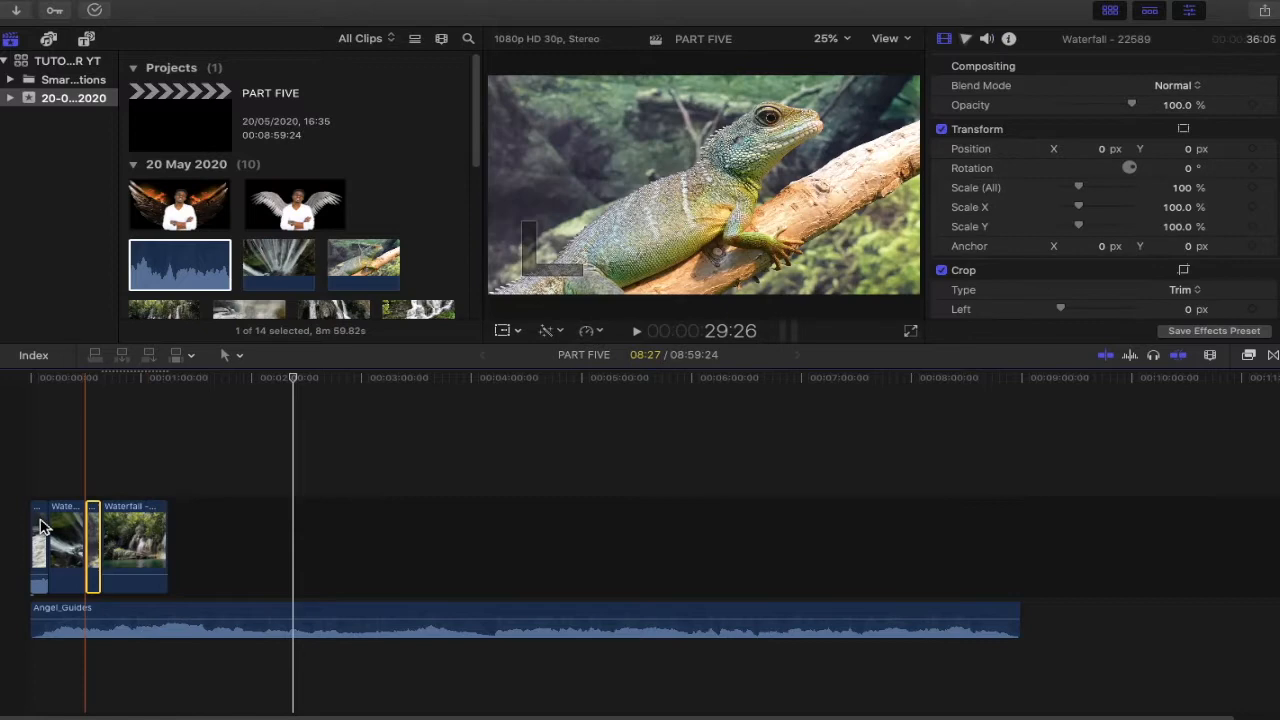
{"action": "left_click", "coordinate": [64, 540]}
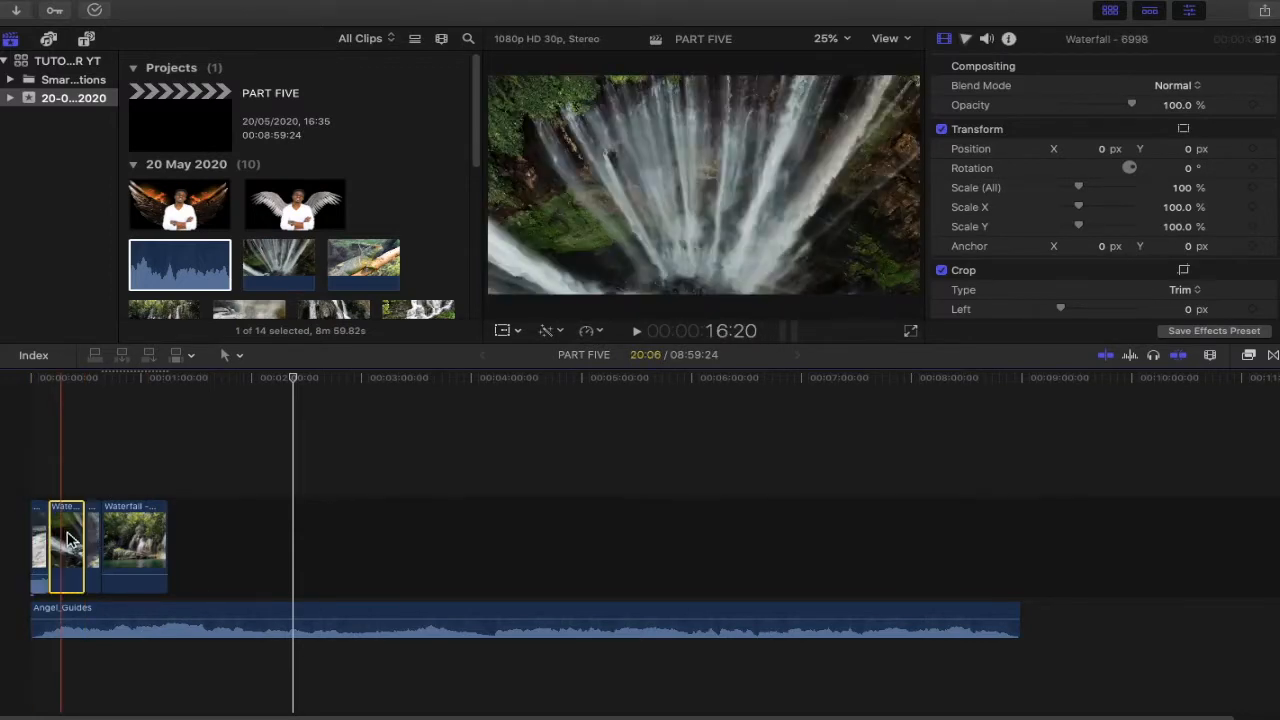
{"action": "left_click", "coordinate": [132, 544]}
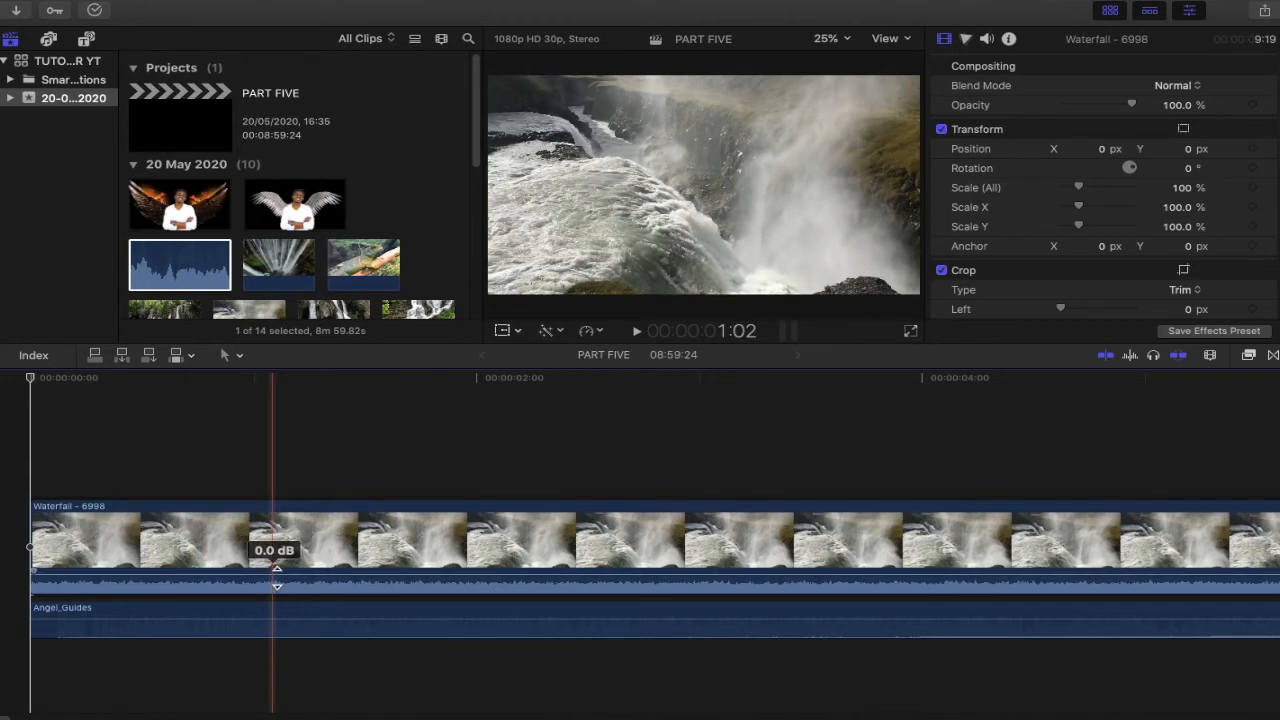
{"action": "mouse_move", "coordinate": [278, 578]}
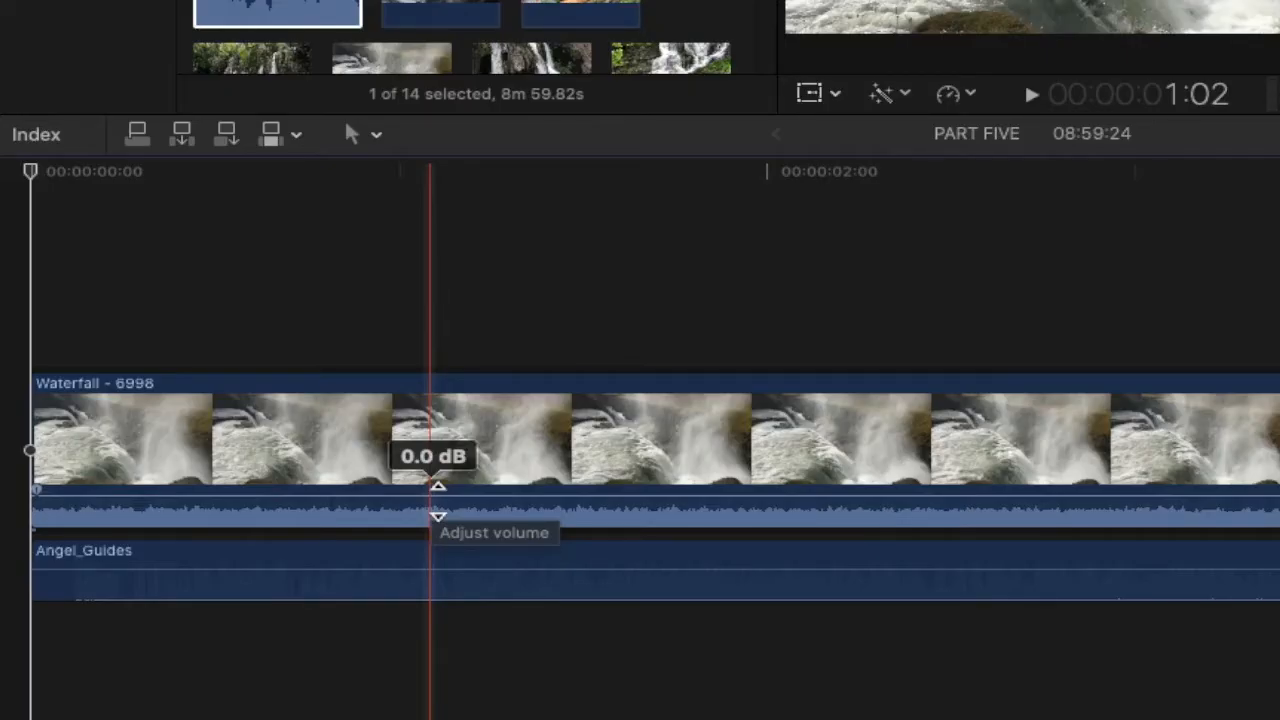
Step: Lower the waterfall clip's volume line to roughly -11 dB under the narration
{"action": "left_click", "coordinate": [438, 490]}
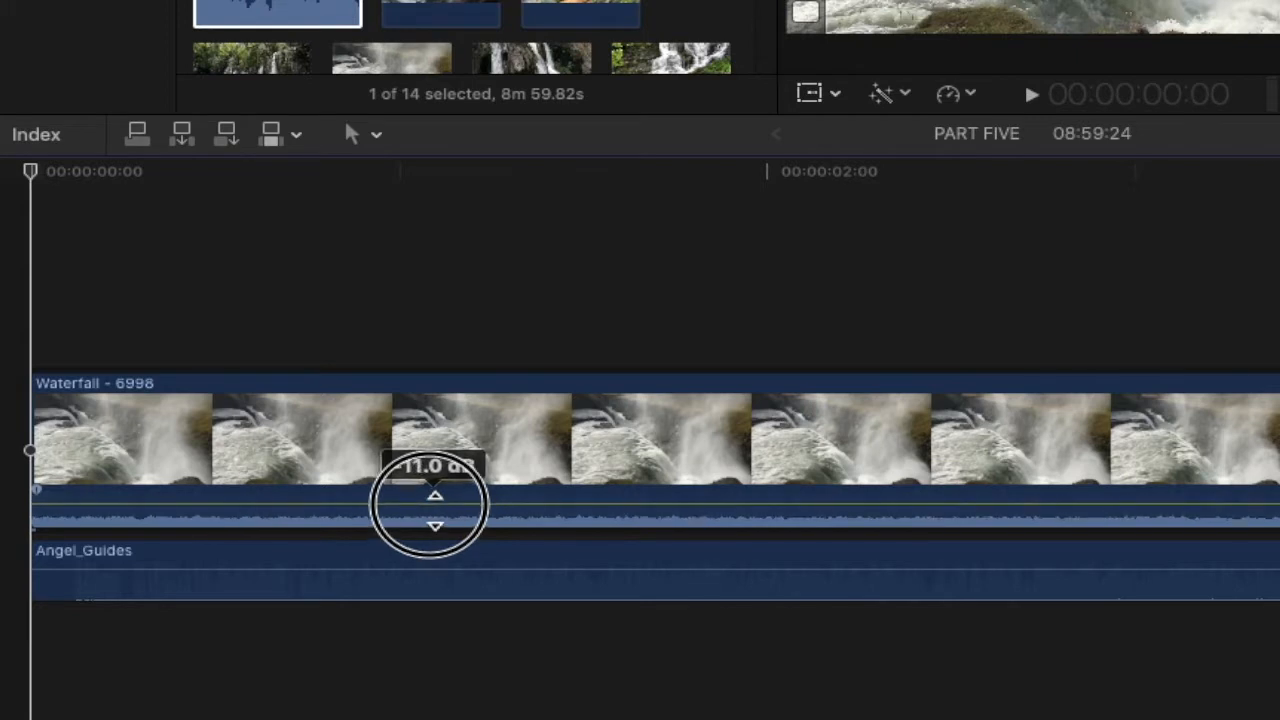
{"action": "left_click_drag", "start_coordinate": [436, 504], "coordinate": [436, 496]}
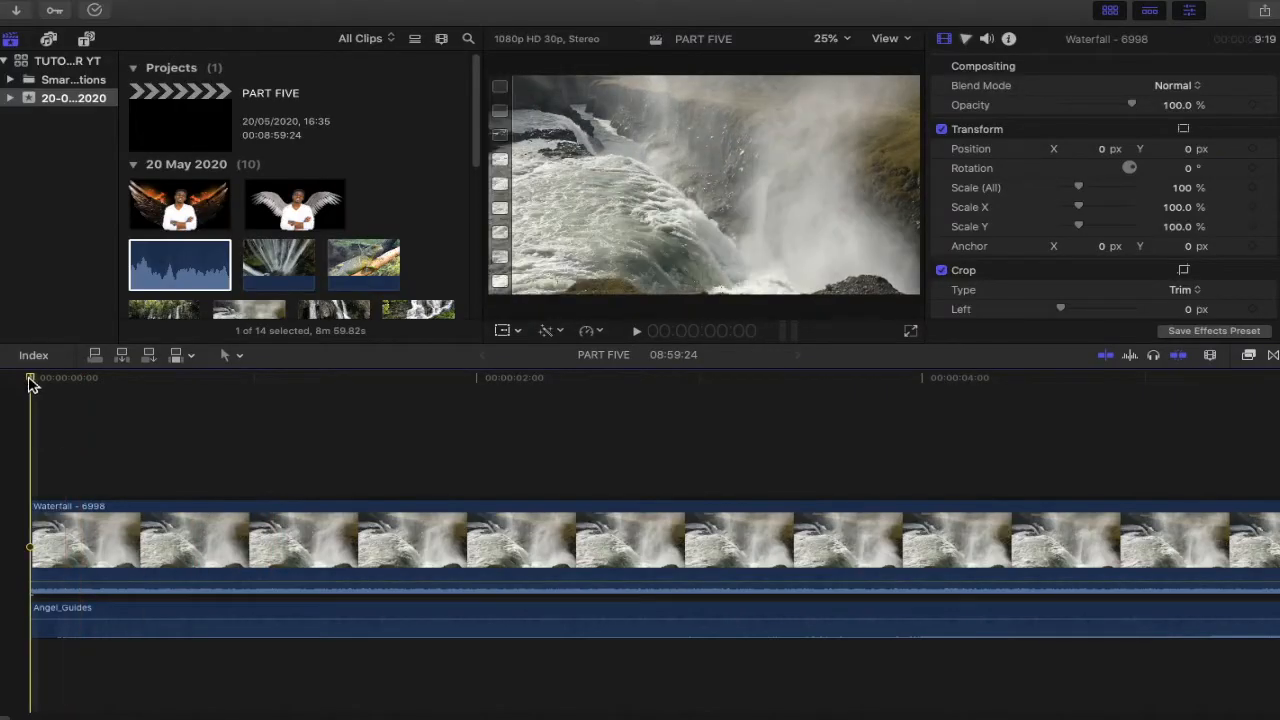
Step: Place the waterfall and water dragon clips in sequence on the primary storyline
{"action": "left_click", "coordinate": [636, 332]}
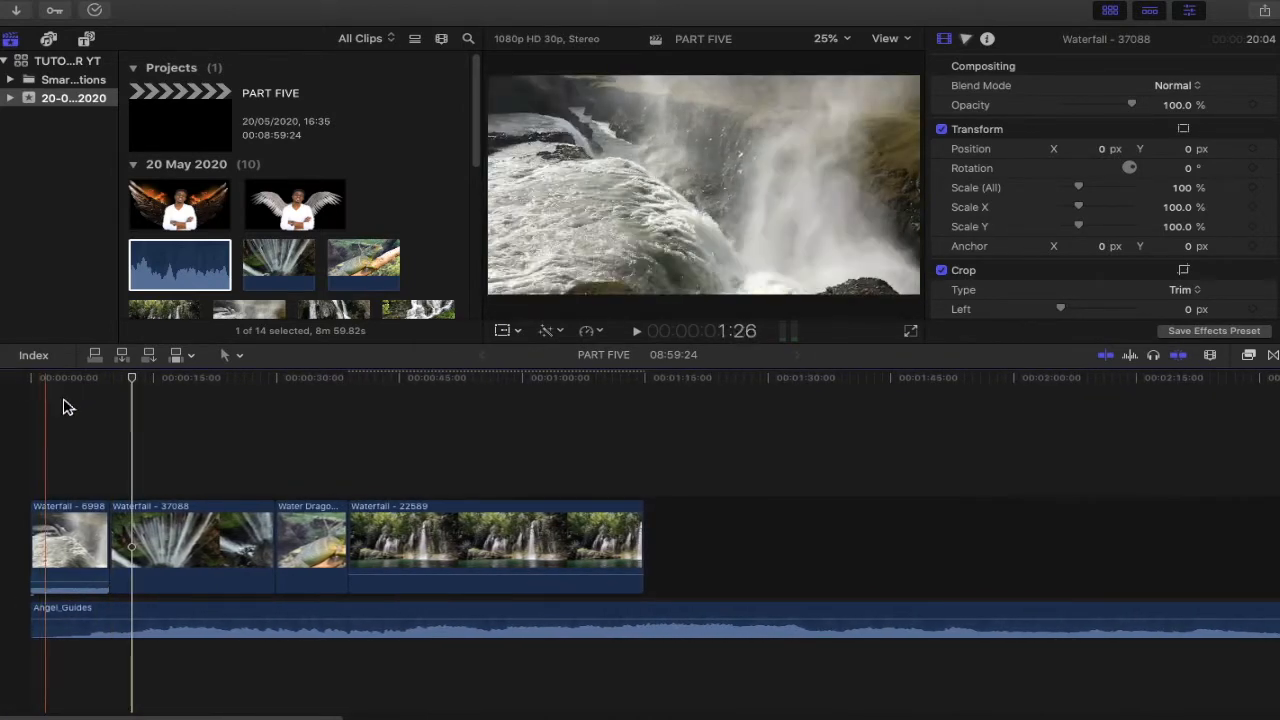
{"action": "left_click", "coordinate": [292, 540]}
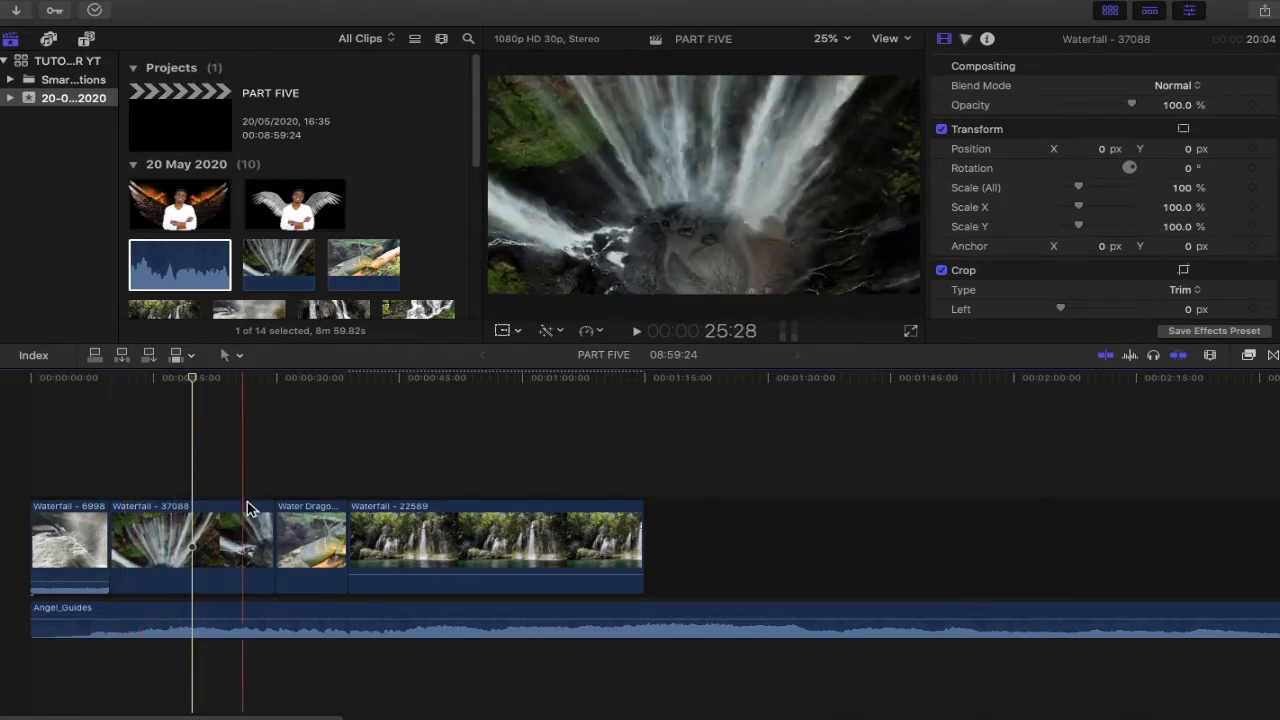
Step: Trim about a second off the end of the Waterfall - 37088 clip
{"action": "left_click", "coordinate": [276, 530]}
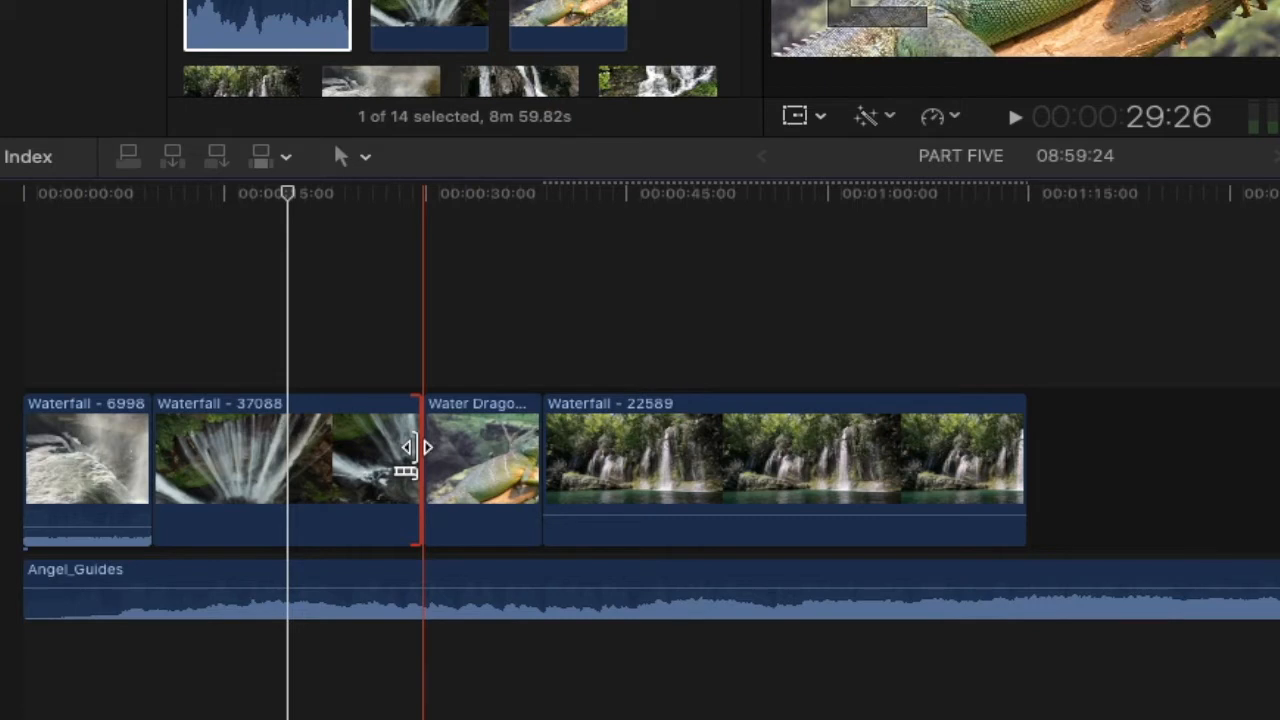
{"action": "left_click_drag", "start_coordinate": [424, 460], "coordinate": [404, 460]}
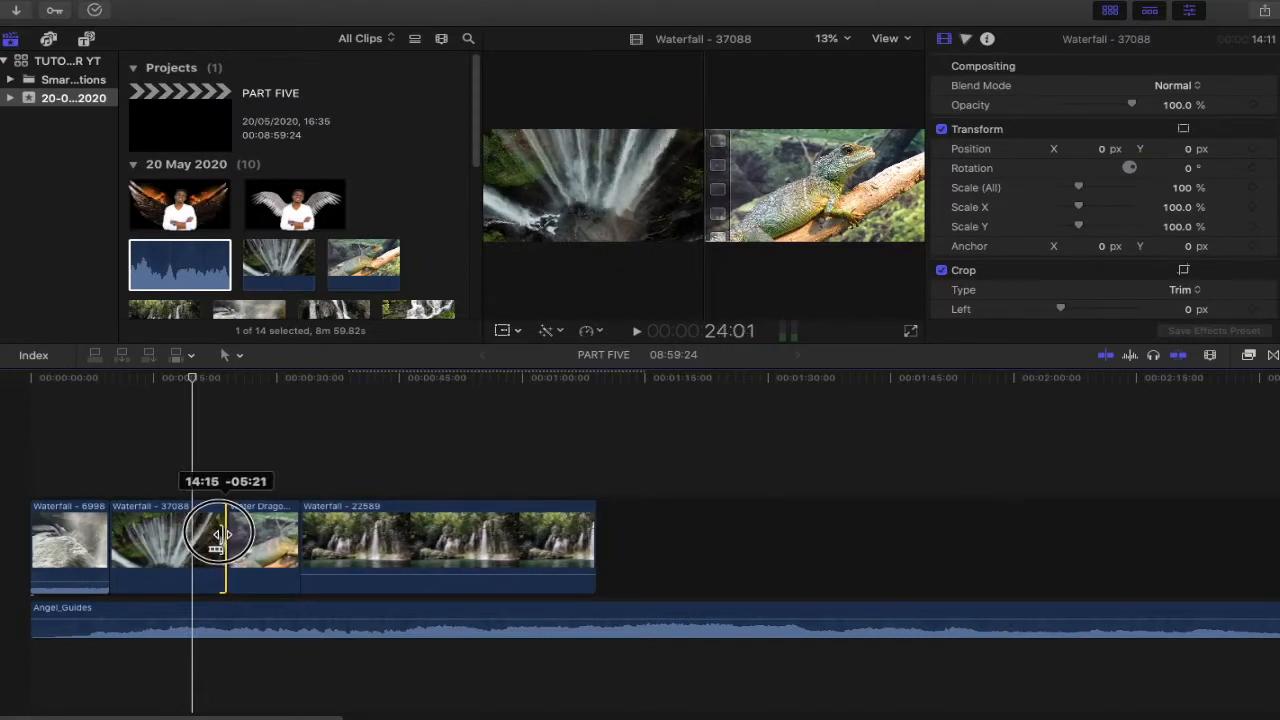
{"action": "left_click_drag", "start_coordinate": [220, 536], "coordinate": [200, 536]}
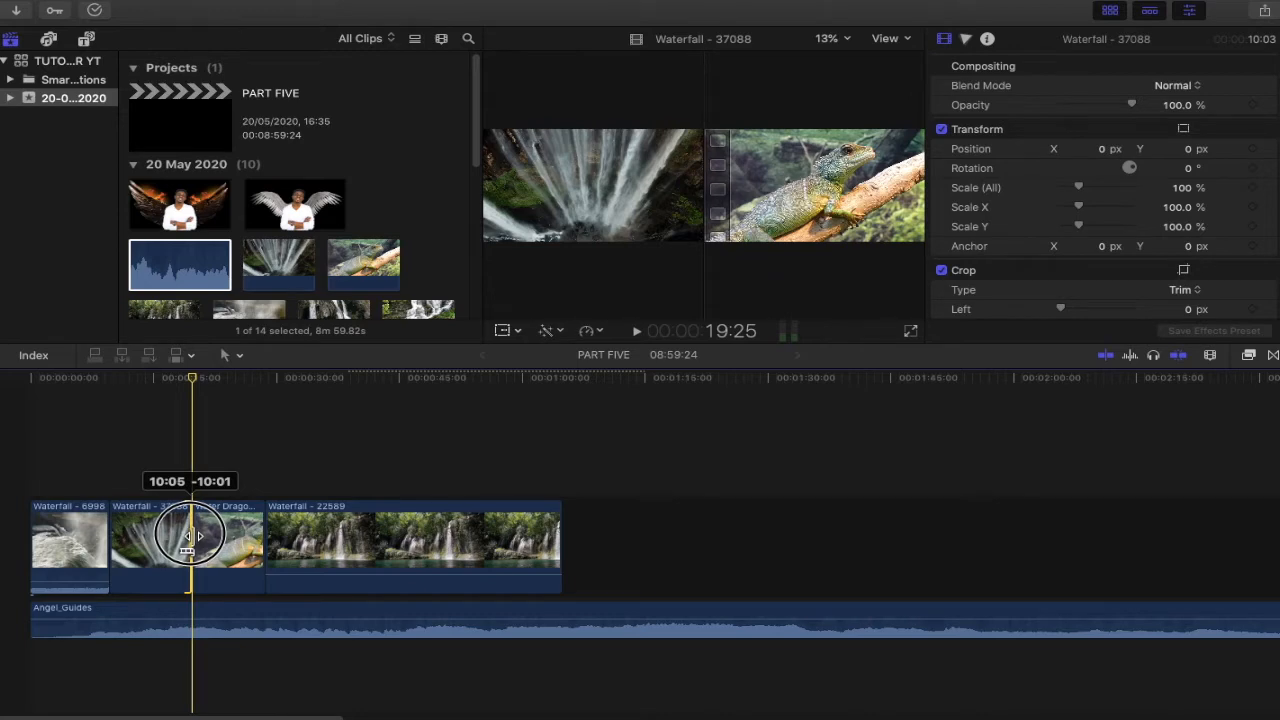
{"action": "left_click_drag", "start_coordinate": [190, 540], "coordinate": [176, 540]}
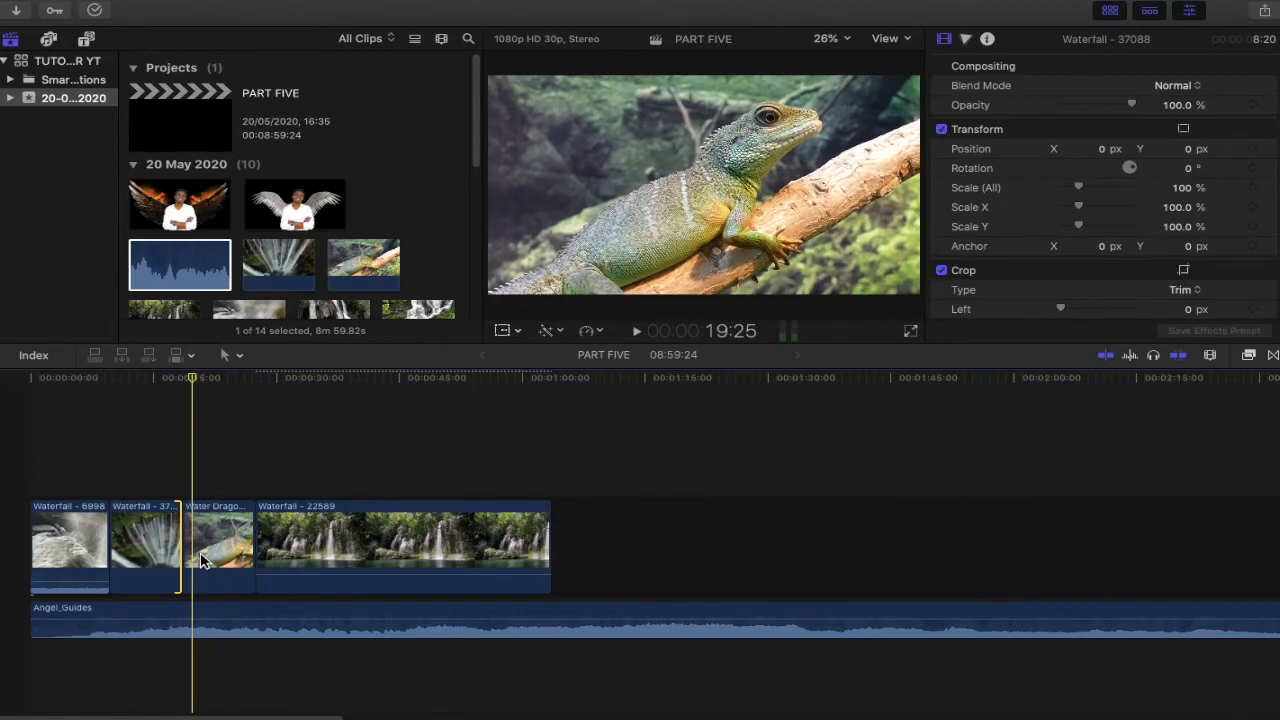
{"action": "mouse_move", "coordinate": [198, 490]}
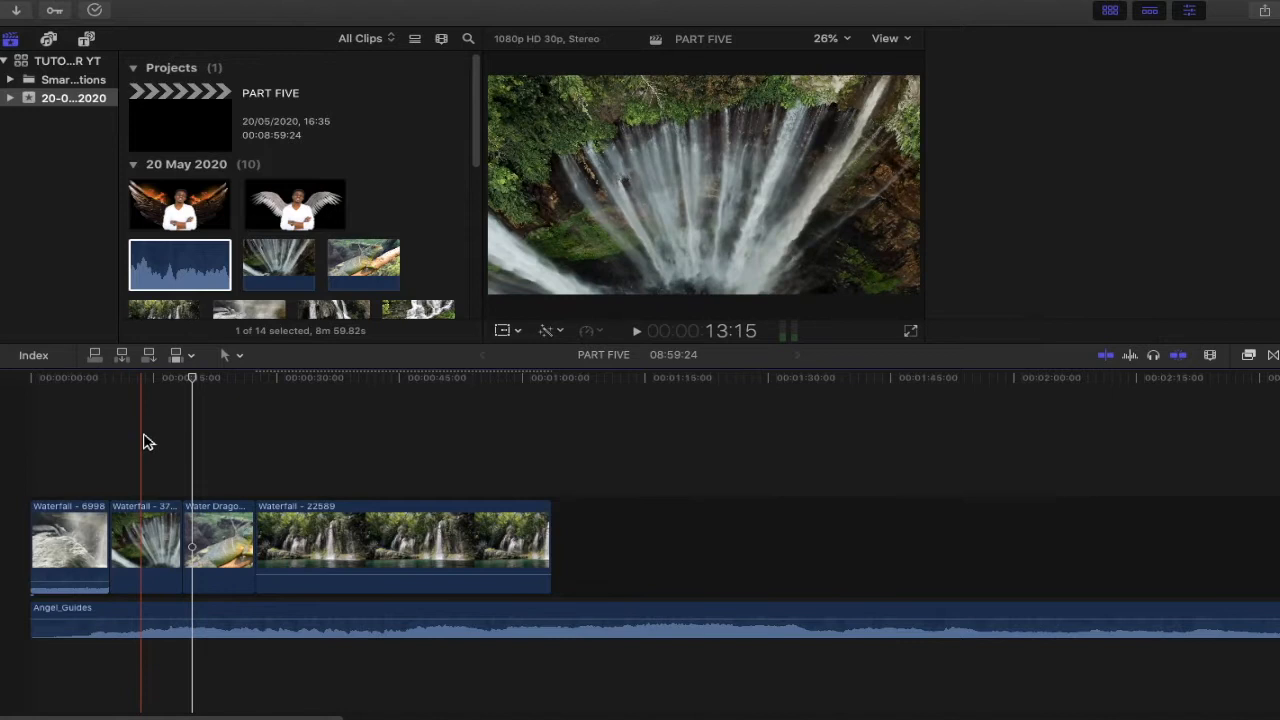
{"action": "left_click", "coordinate": [144, 540]}
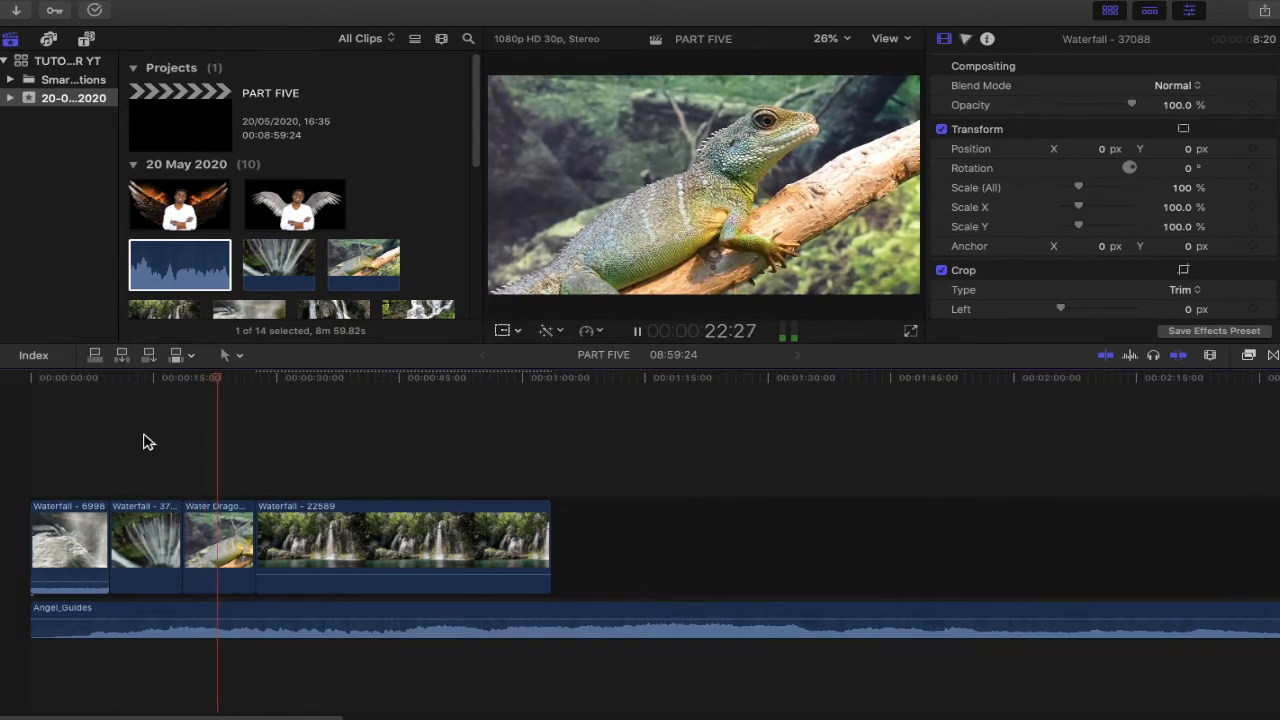
{"action": "left_click", "coordinate": [636, 332]}
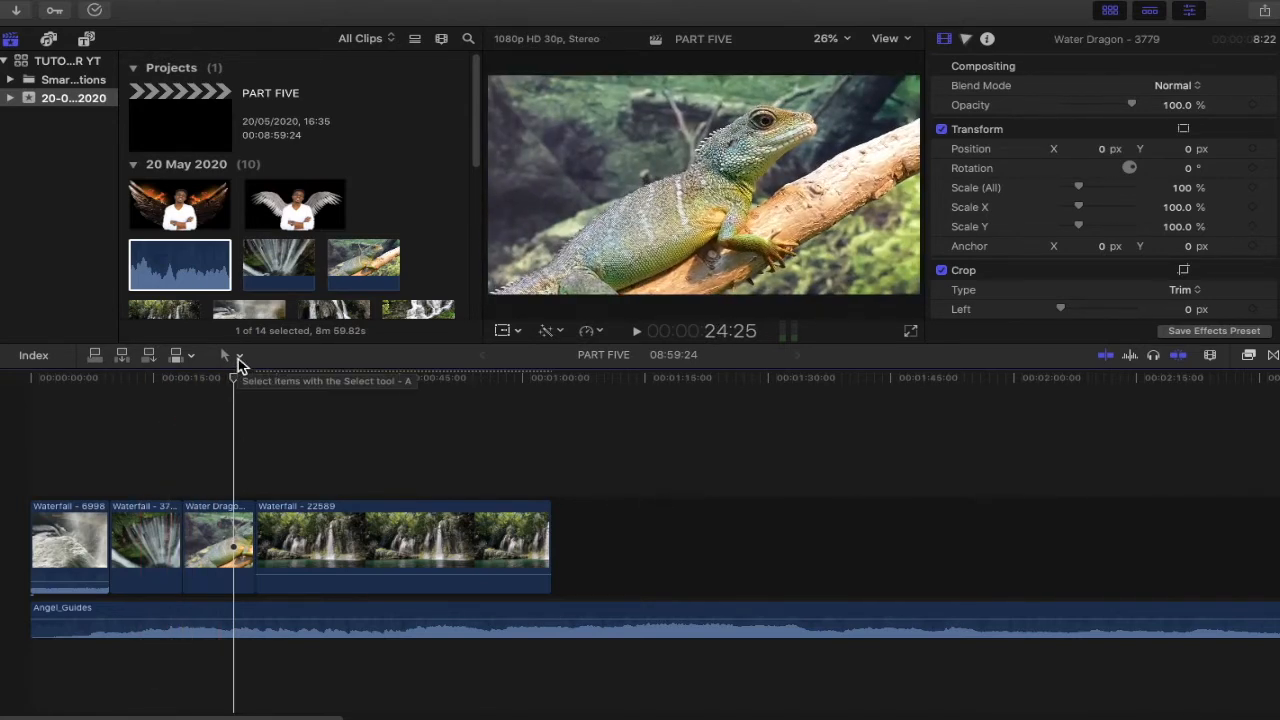
Step: Show the Tools pop-up menu listing Select, Trim, Blade and the others
{"action": "left_click", "coordinate": [236, 356]}
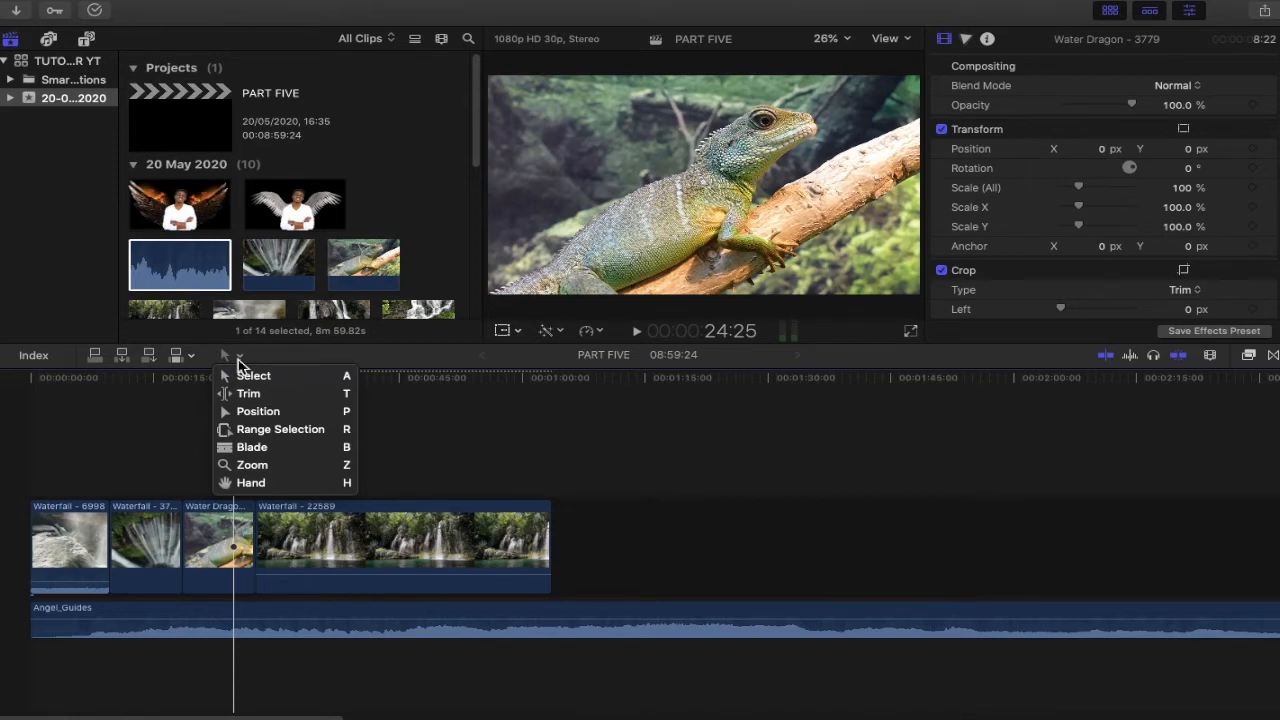
{"action": "mouse_move", "coordinate": [252, 448]}
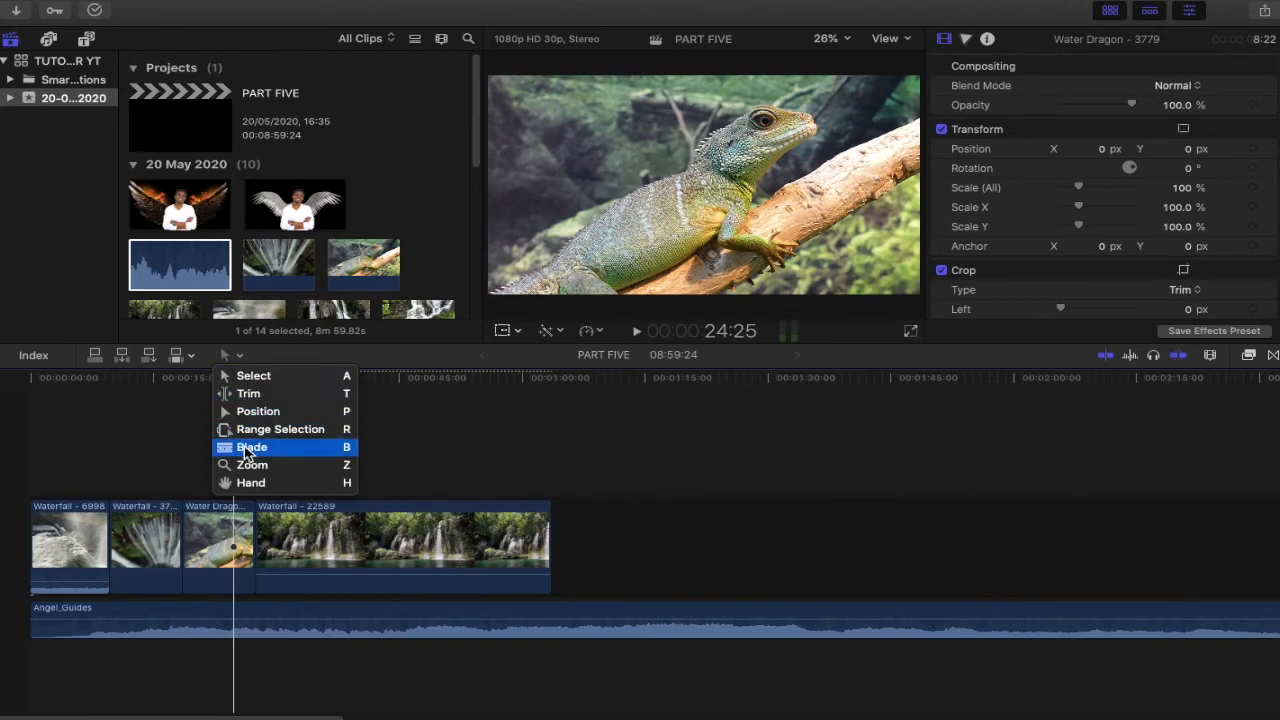
{"action": "mouse_move", "coordinate": [250, 448]}
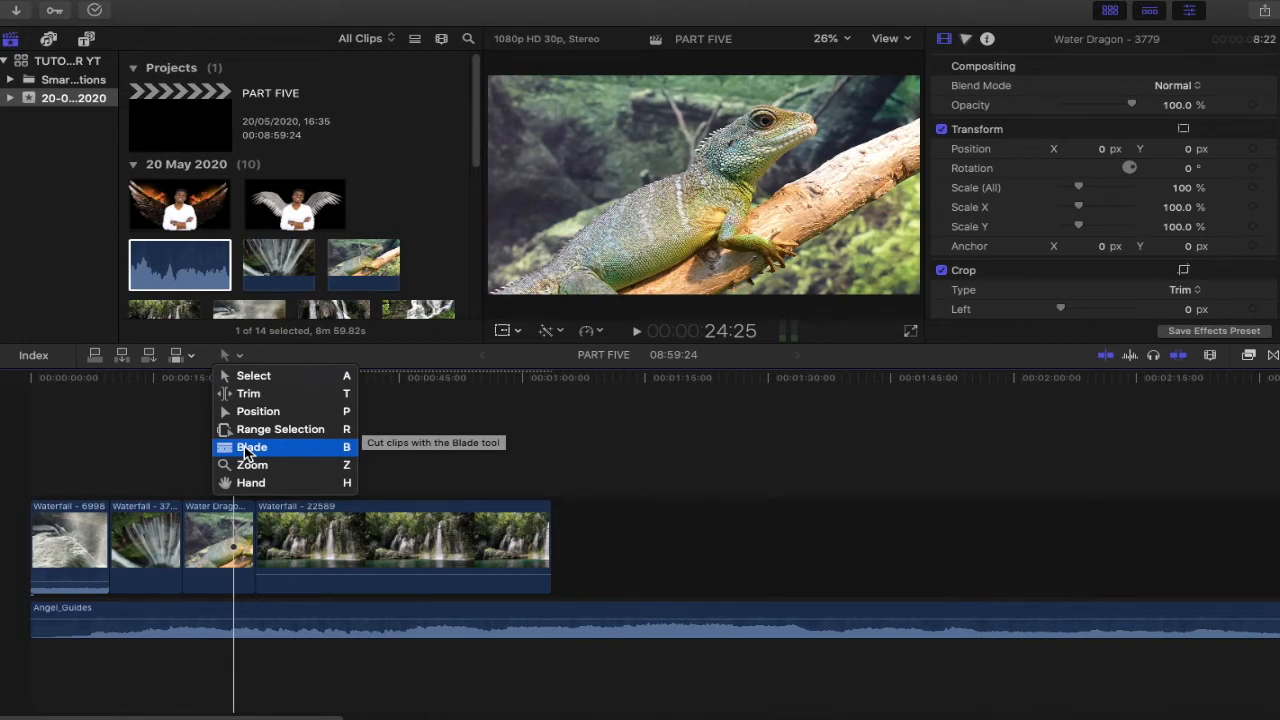
Step: Blade the Water Dragon clip at the playhead and delete its leftover end piece
{"action": "left_click", "coordinate": [252, 448]}
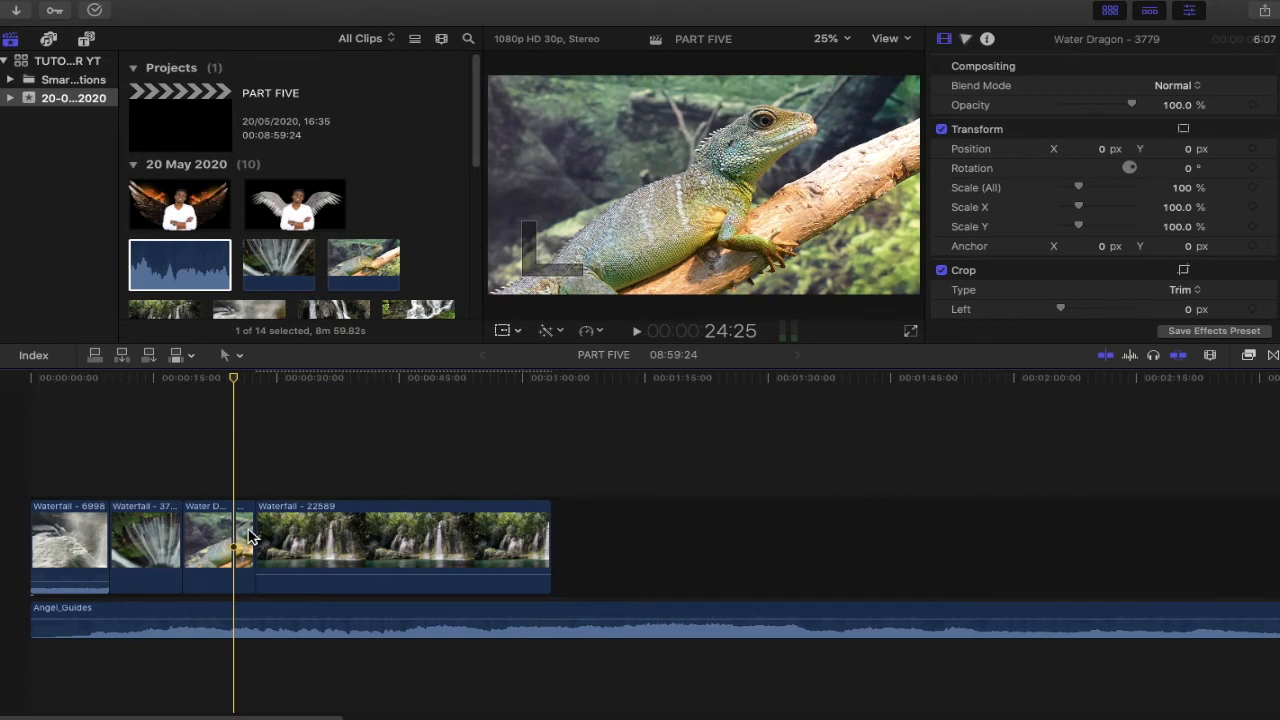
{"action": "left_click", "coordinate": [244, 544]}
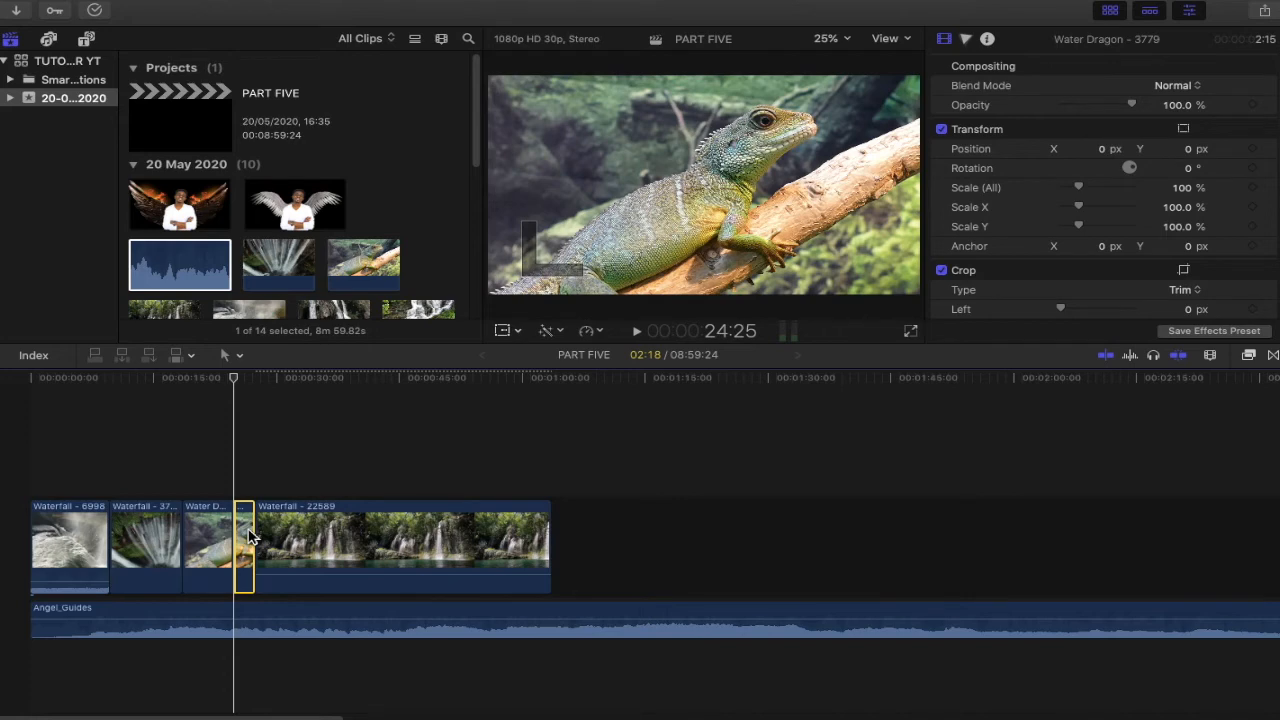
{"action": "left_click", "coordinate": [380, 540]}
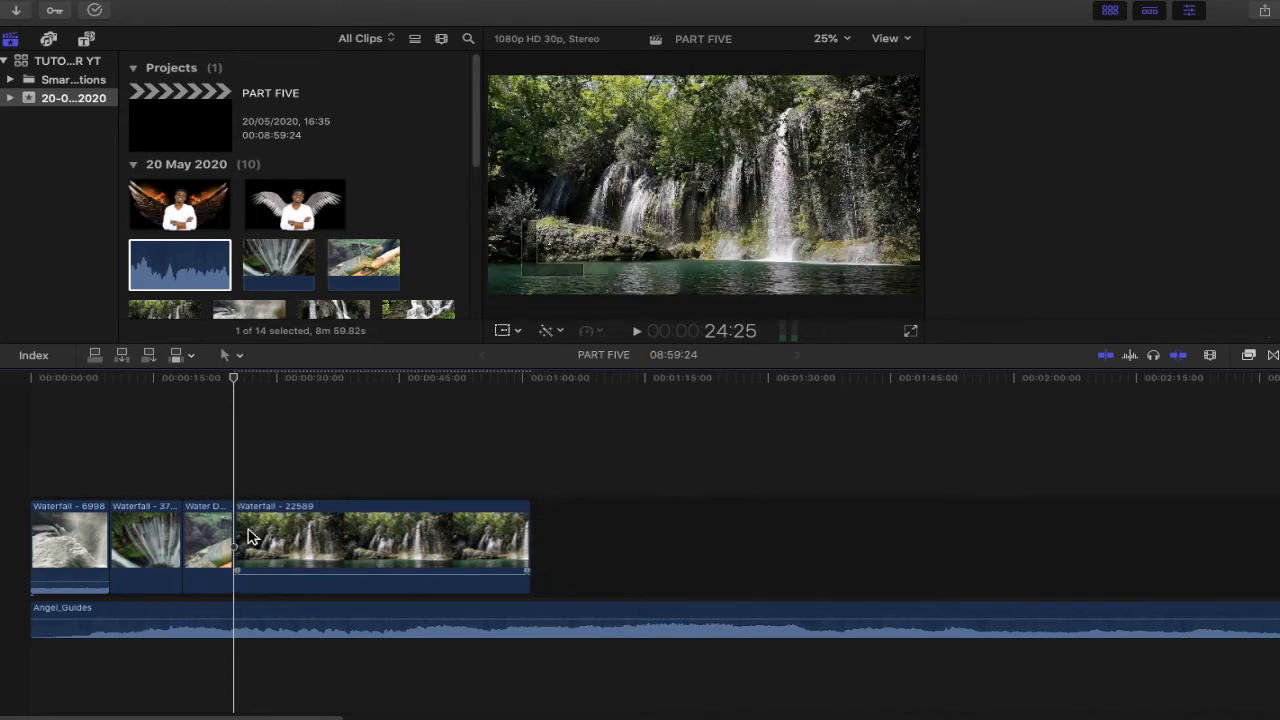
{"action": "left_click", "coordinate": [380, 540]}
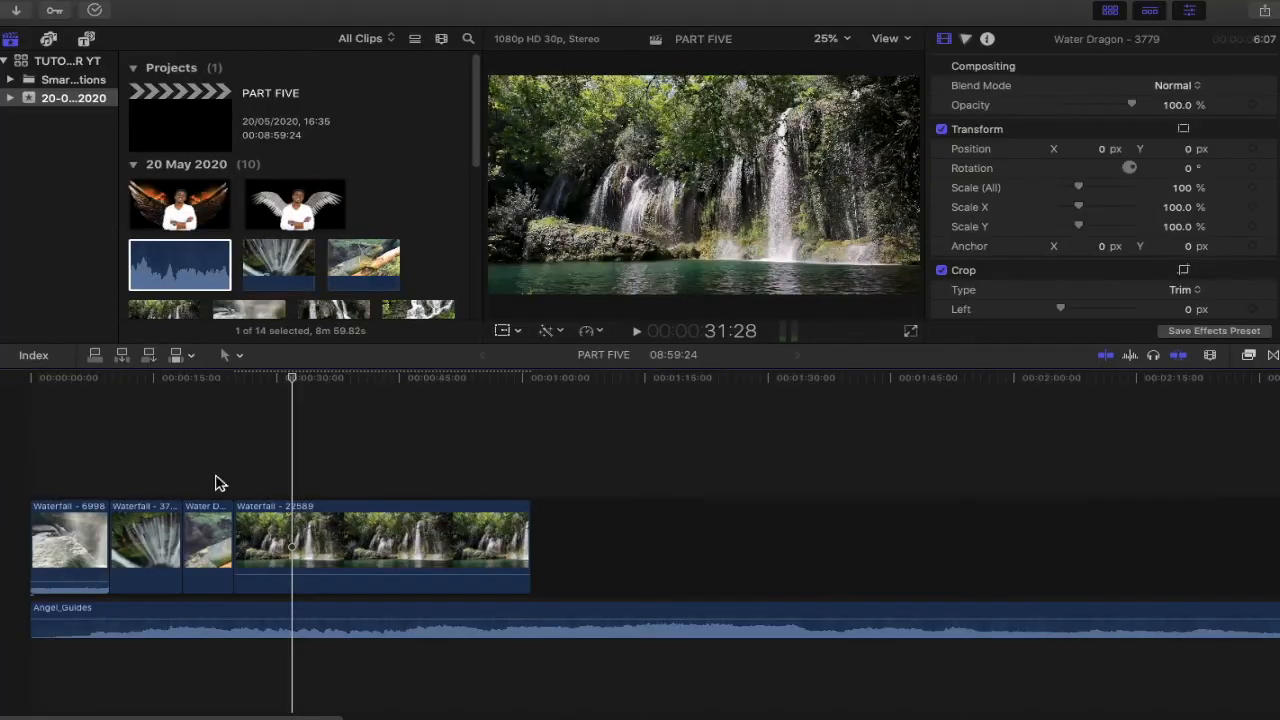
{"action": "left_click", "coordinate": [380, 540]}
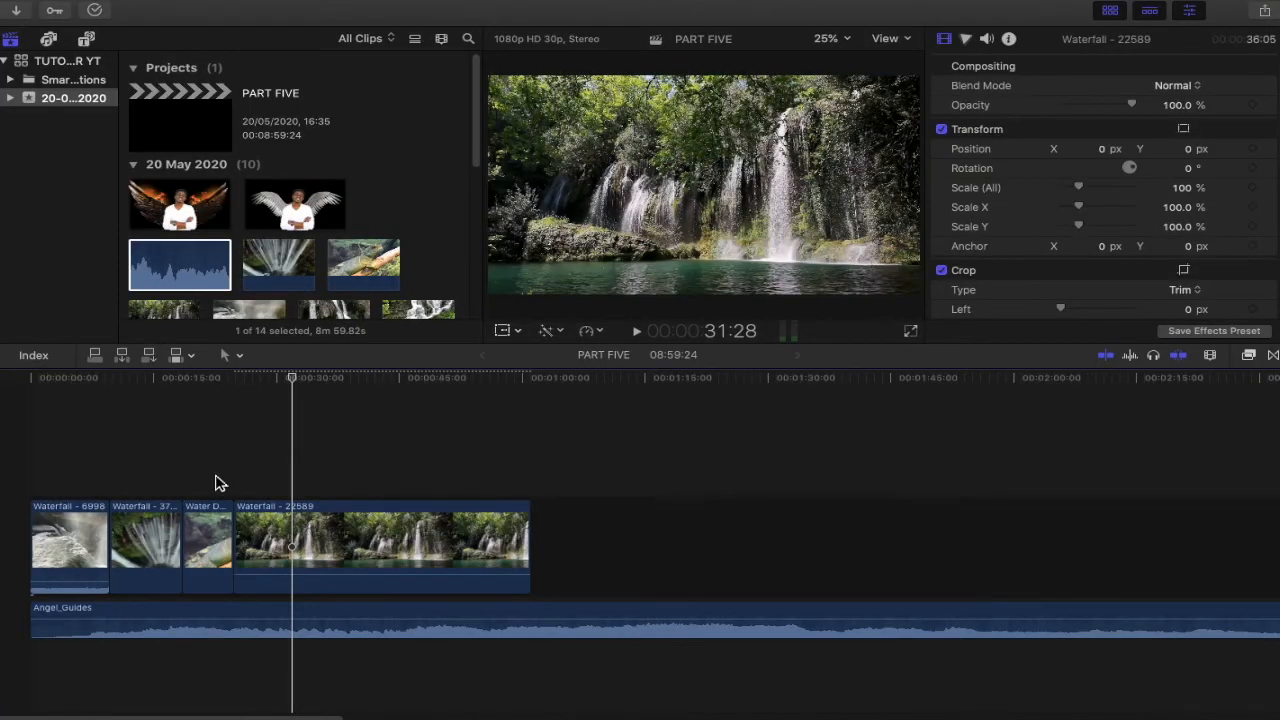